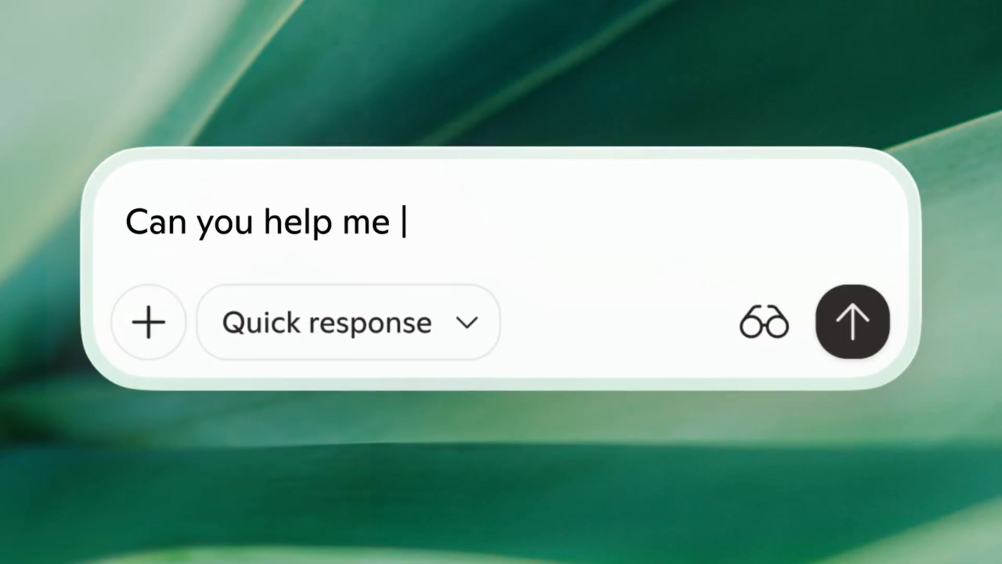
Ask Copilot for an algebra quiz, answer its questions, submit, and review the explanations
text(create an algebra quiz?)
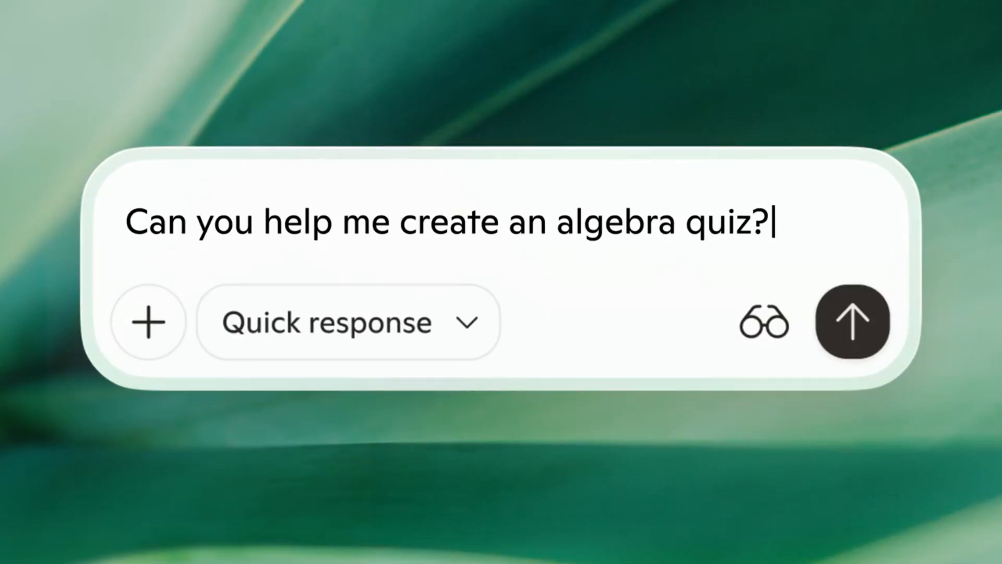
click(852, 321)
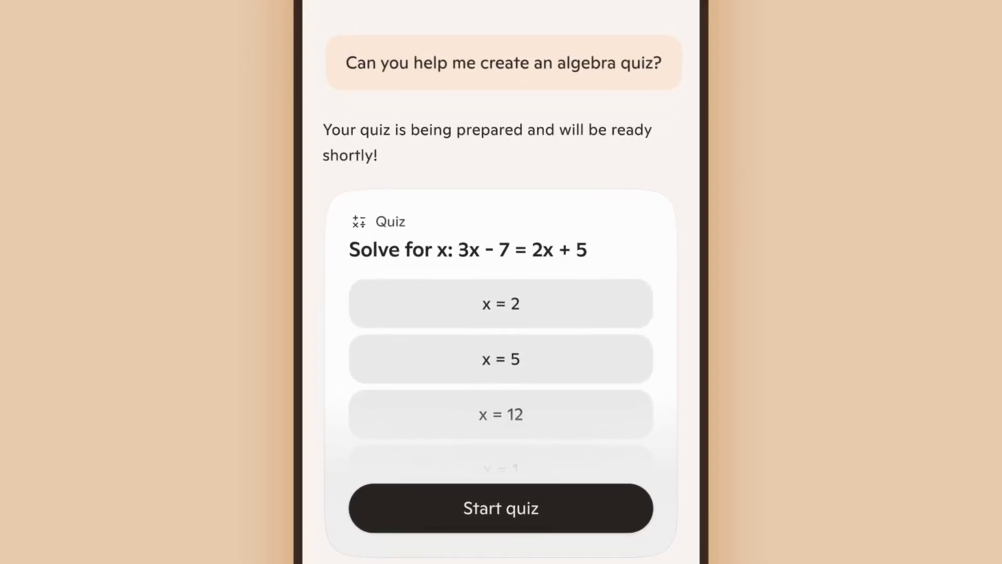
click(500, 507)
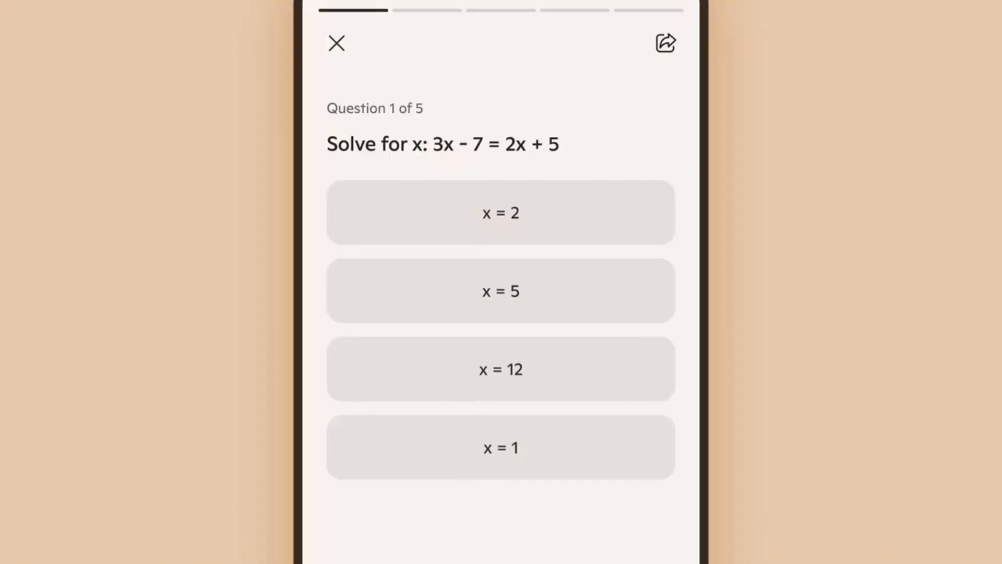
click(501, 212)
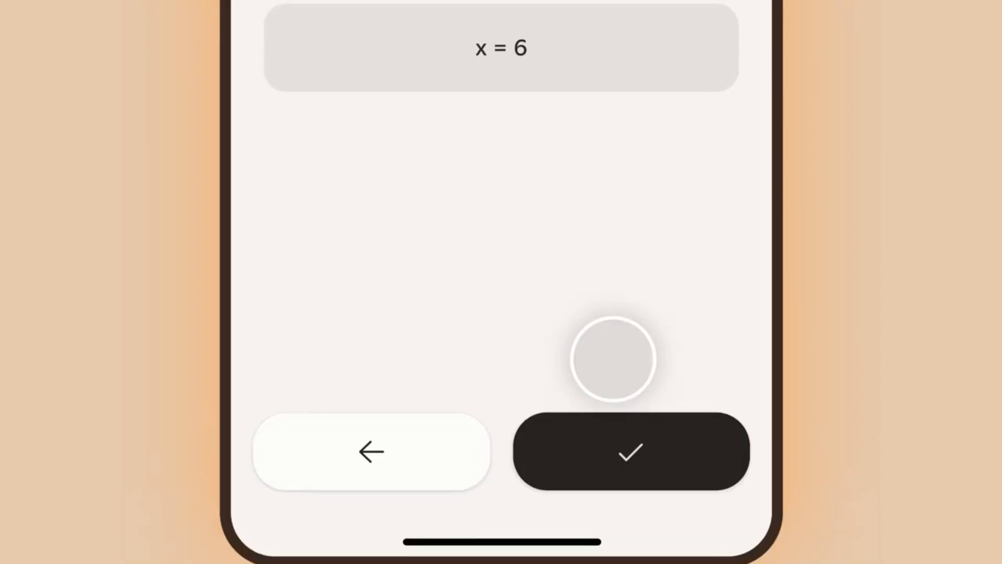
click(629, 451)
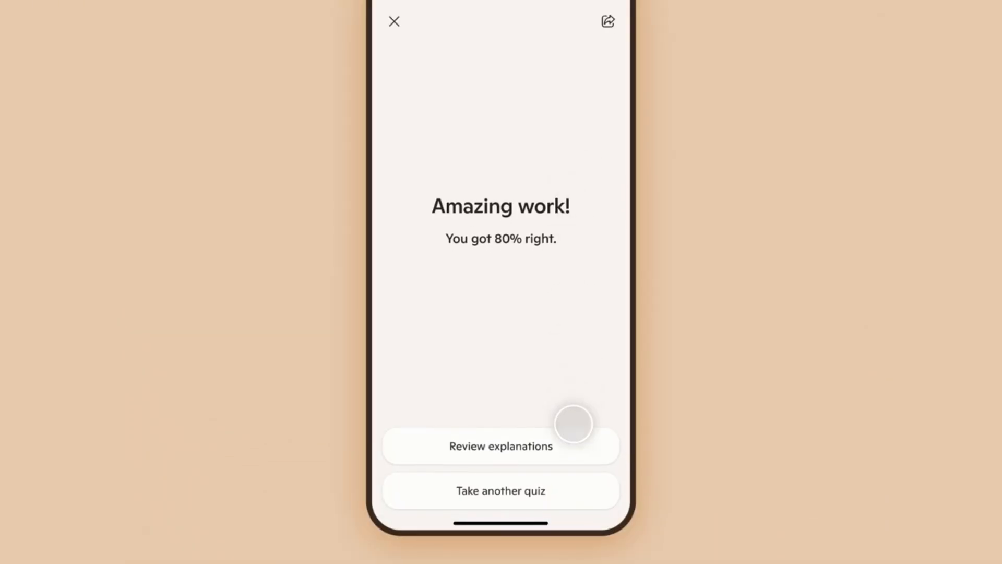
click(500, 445)
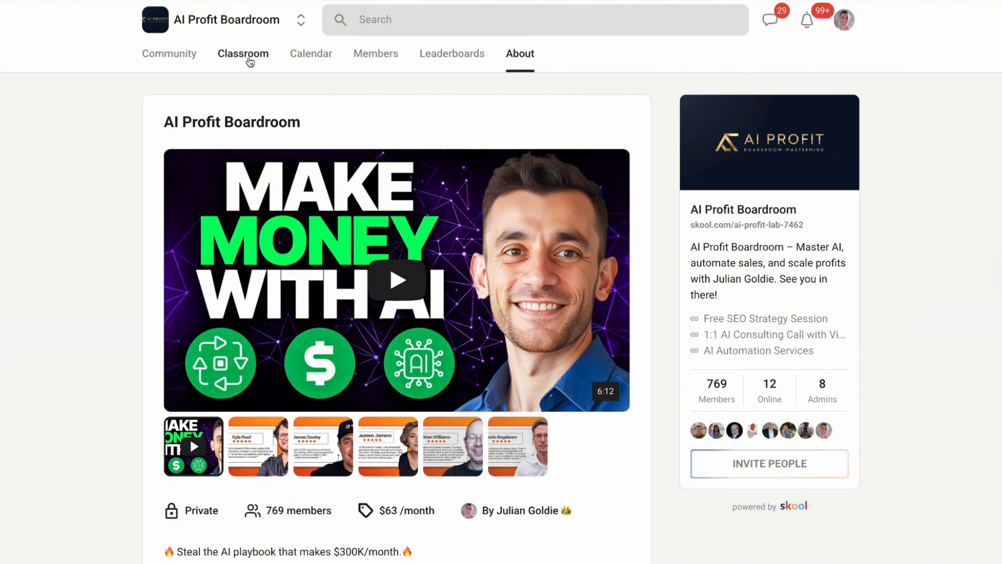
View the N8N Templates & Workflows course in the Classroom, then return to the Community feed
click(243, 54)
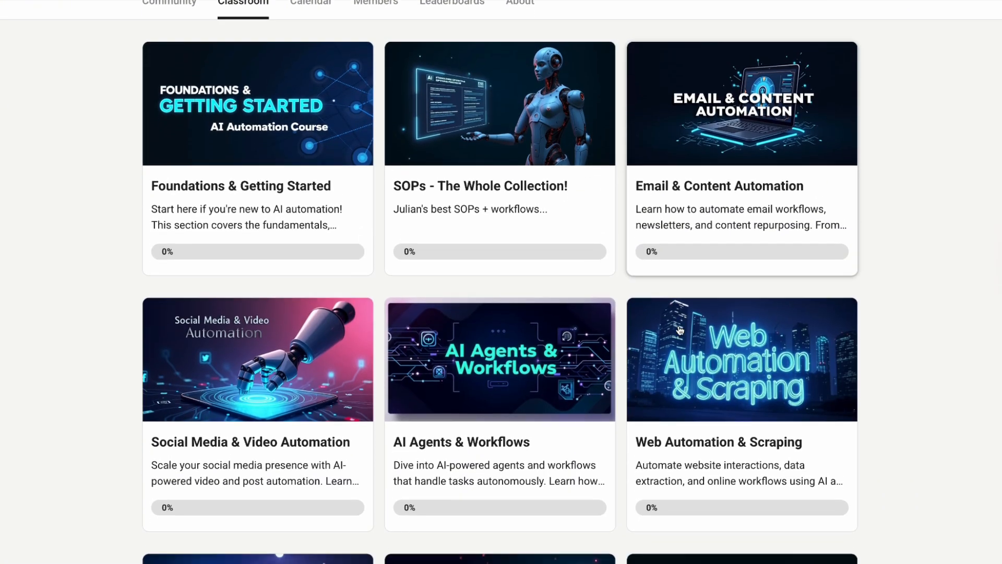
scroll(down, 3)
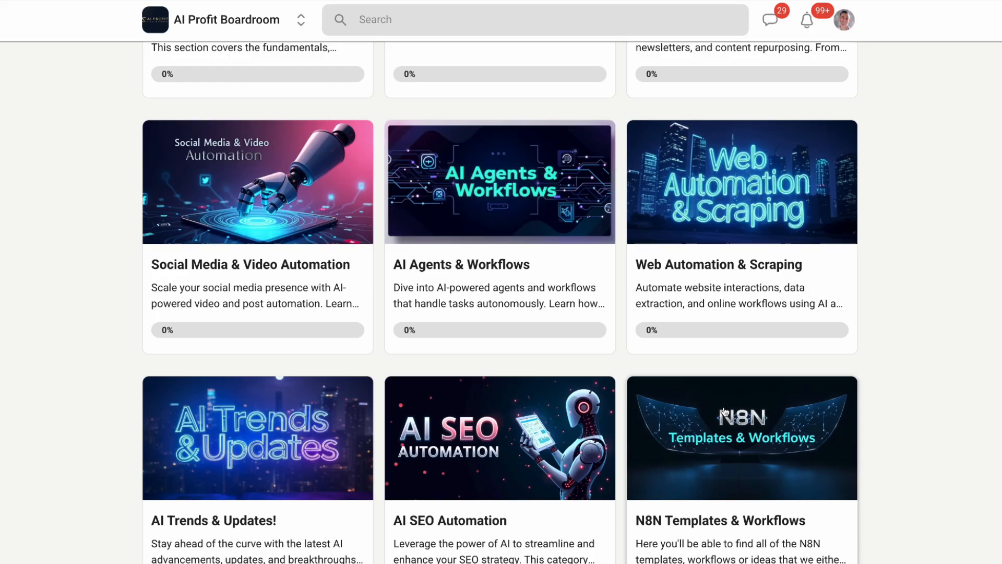
click(740, 438)
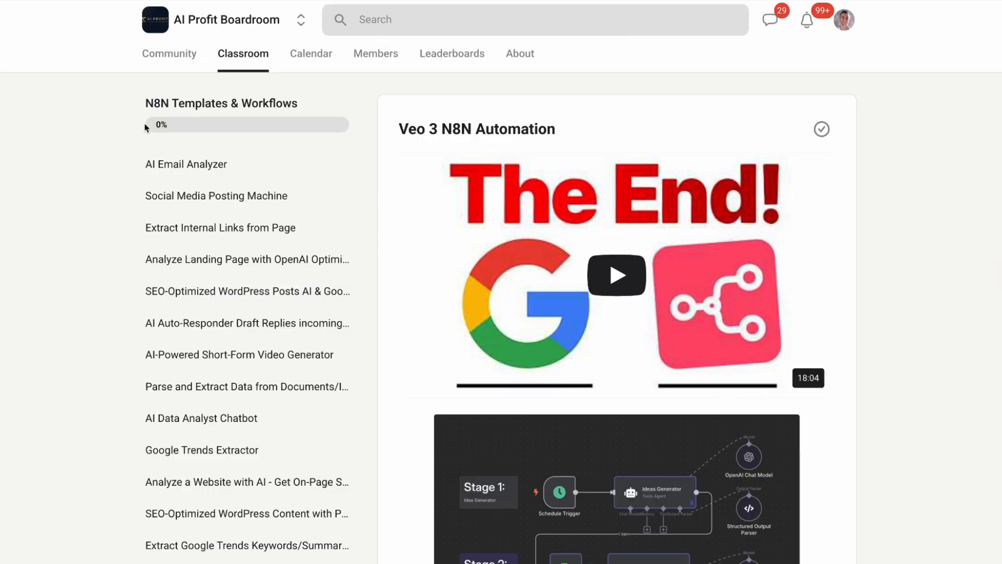
click(168, 54)
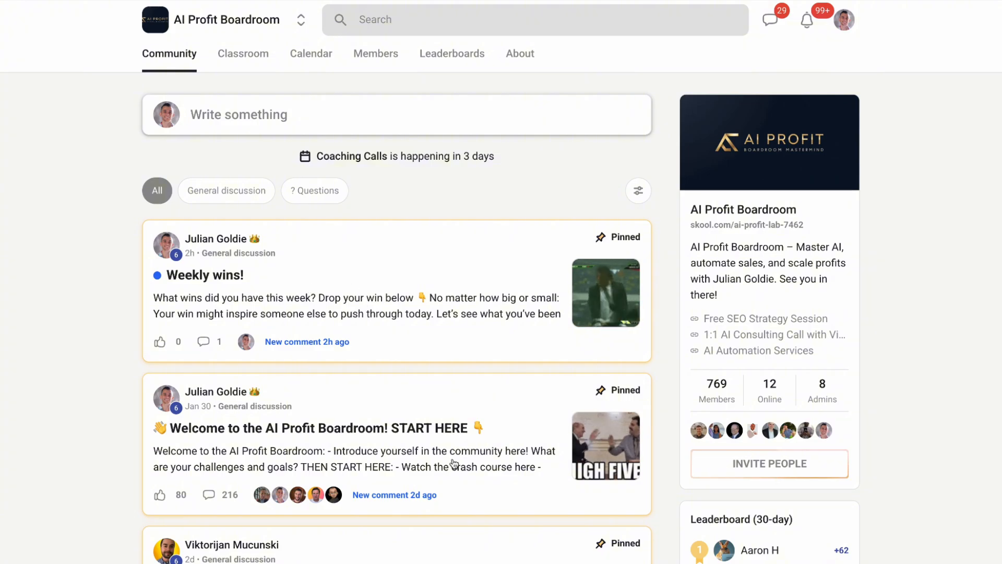
Read through the pinned Welcome post's comments and close the post
click(217, 275)
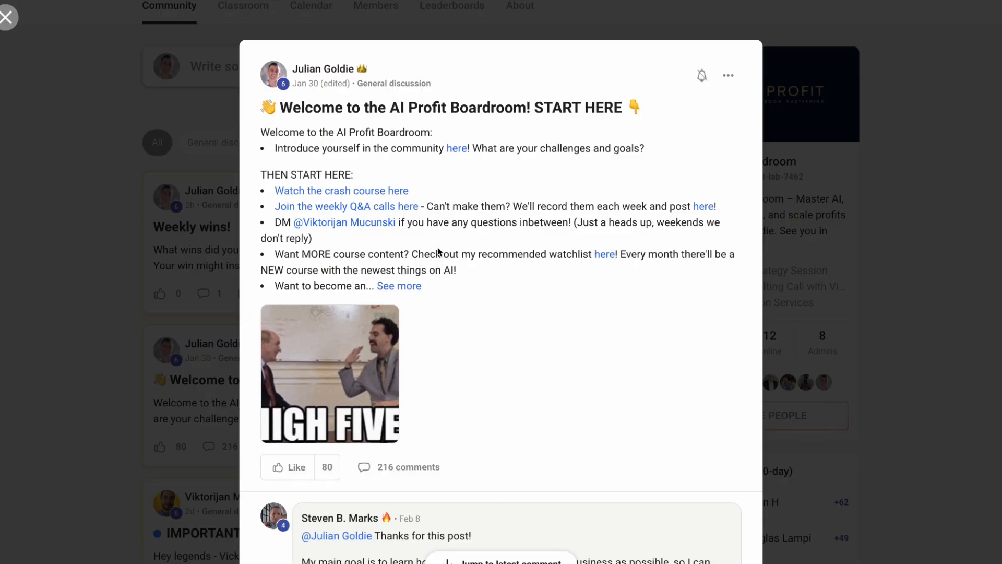
scroll(down, 3)
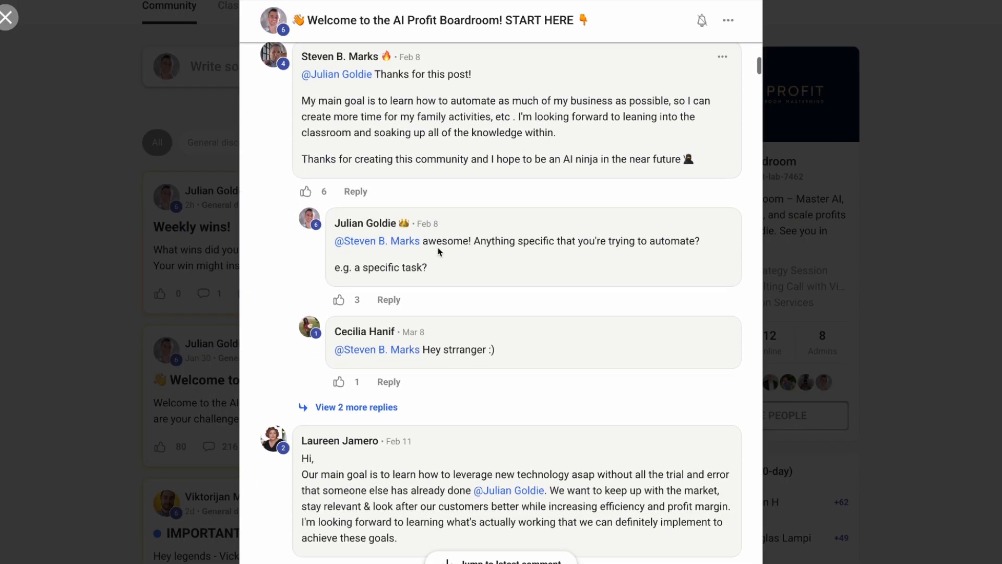
scroll(down, 3)
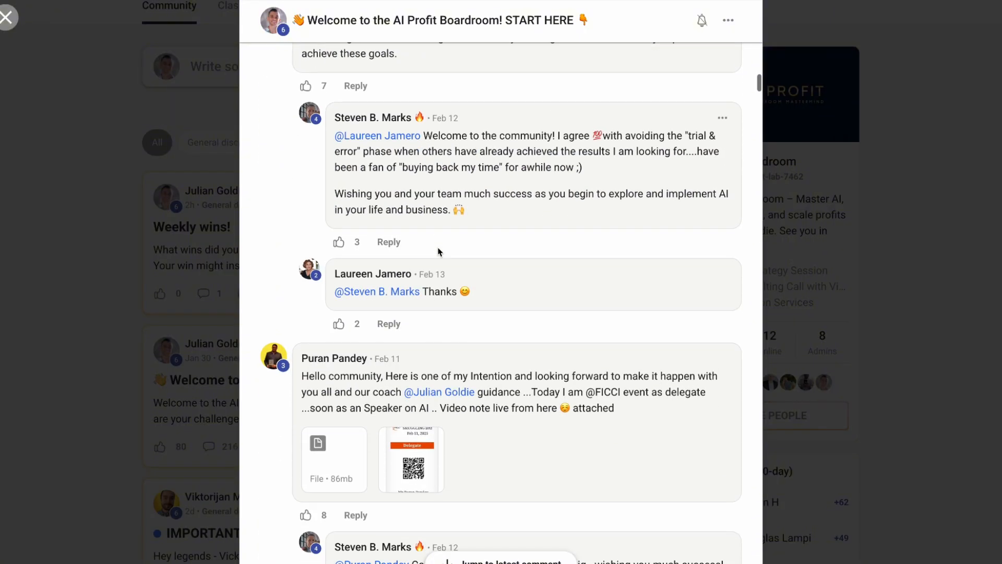
scroll(down, 3)
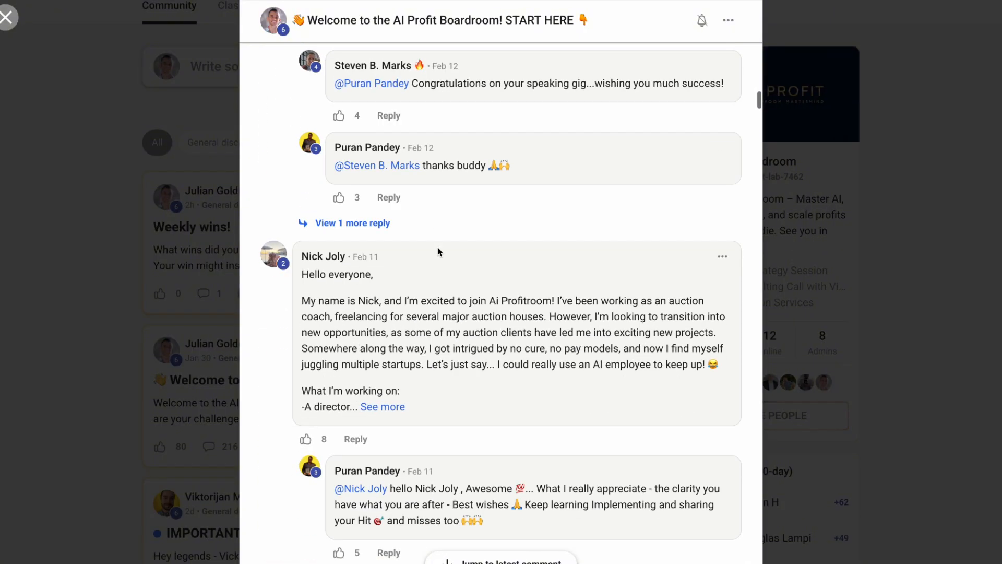
scroll(down, 3)
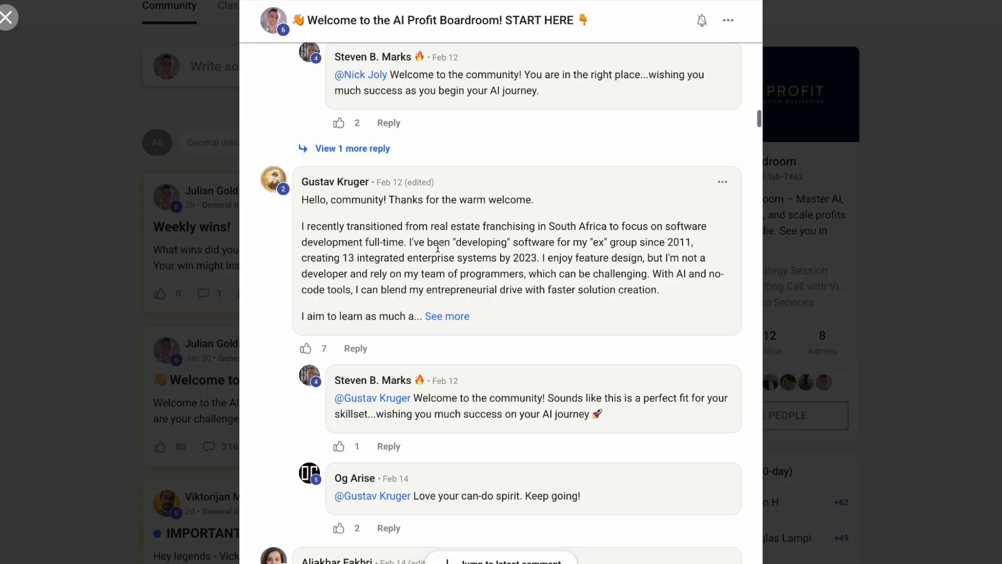
click(9, 17)
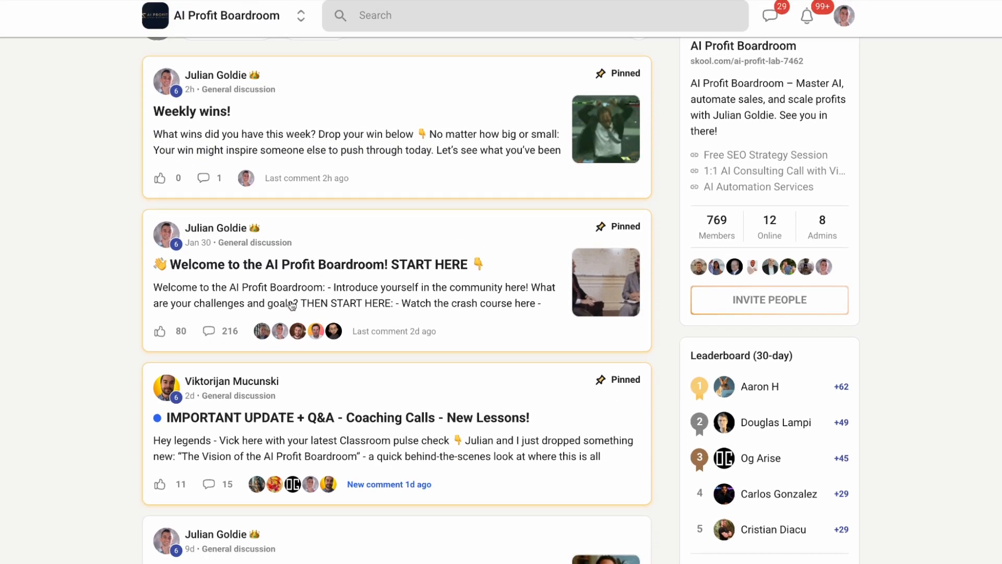
Read the IMPORTANT UPDATE + Q&A coaching calls post and open its free SEO strategy session link
click(348, 417)
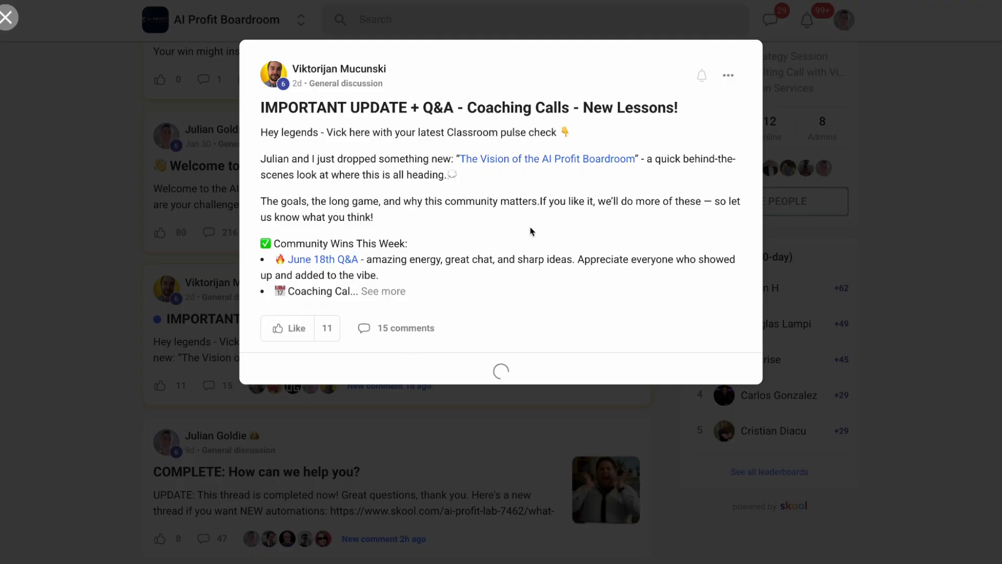
scroll(down, 3)
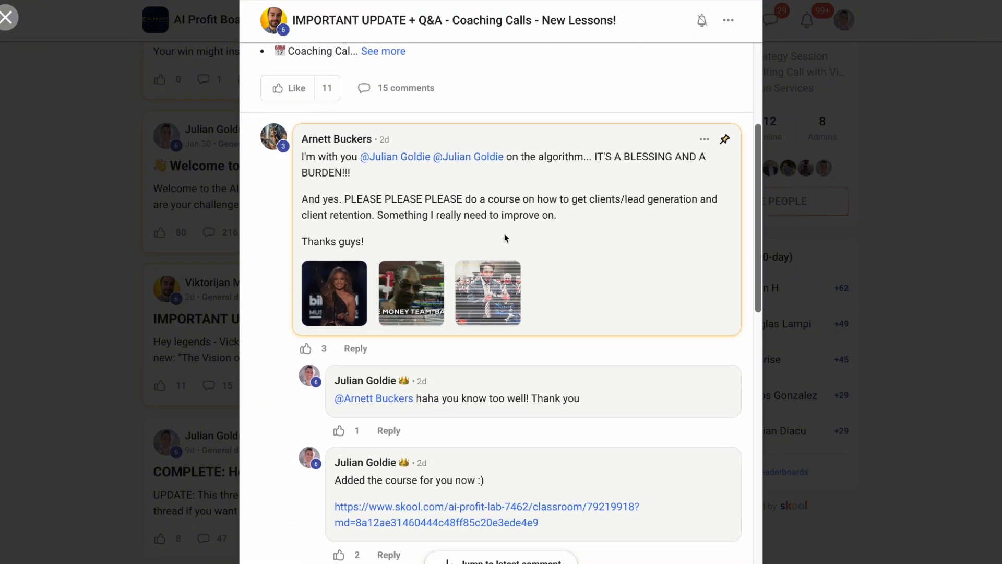
click(486, 506)
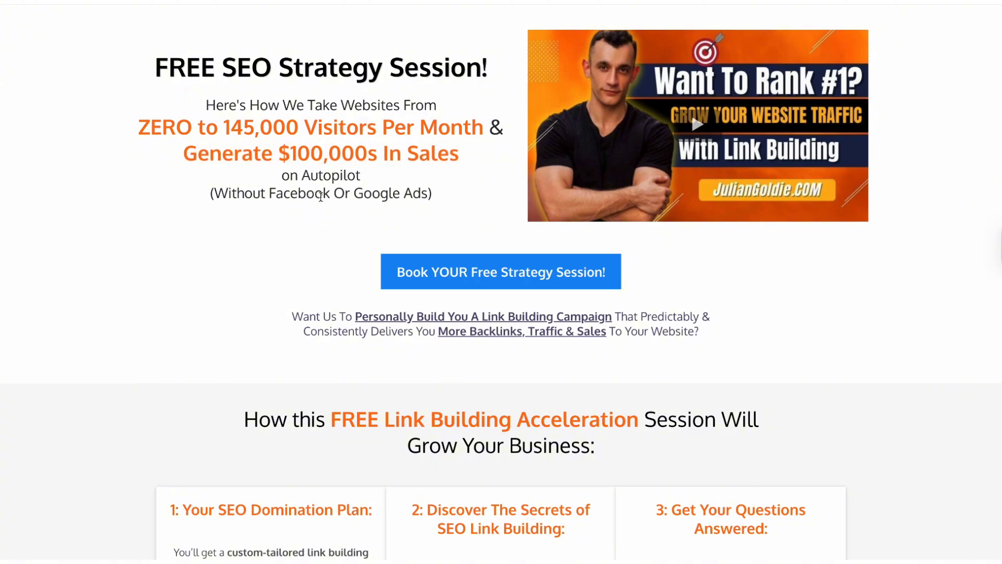
mouse_move(540, 271)
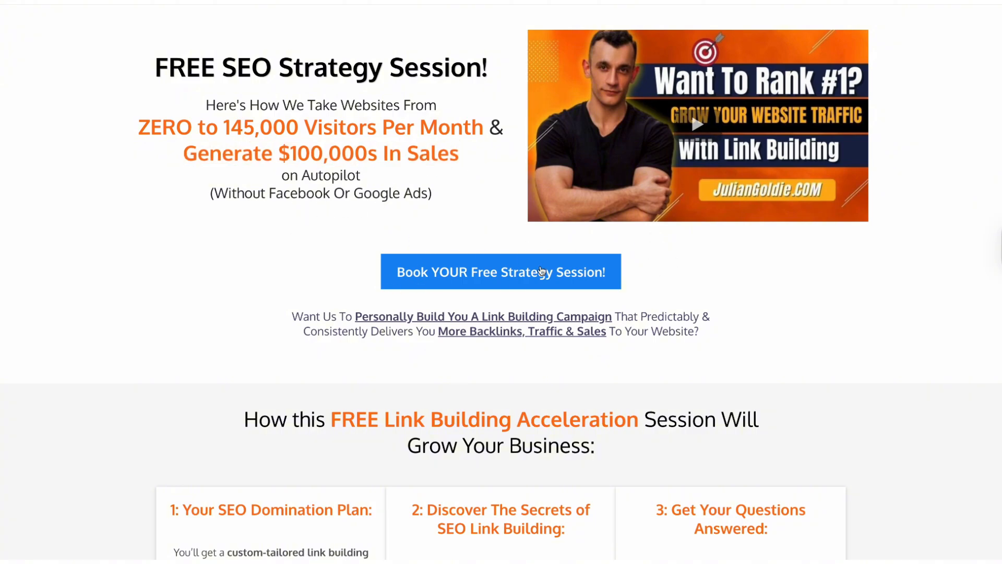
Scroll down the FREE SEO Strategy Session landing page
scroll(down, 3)
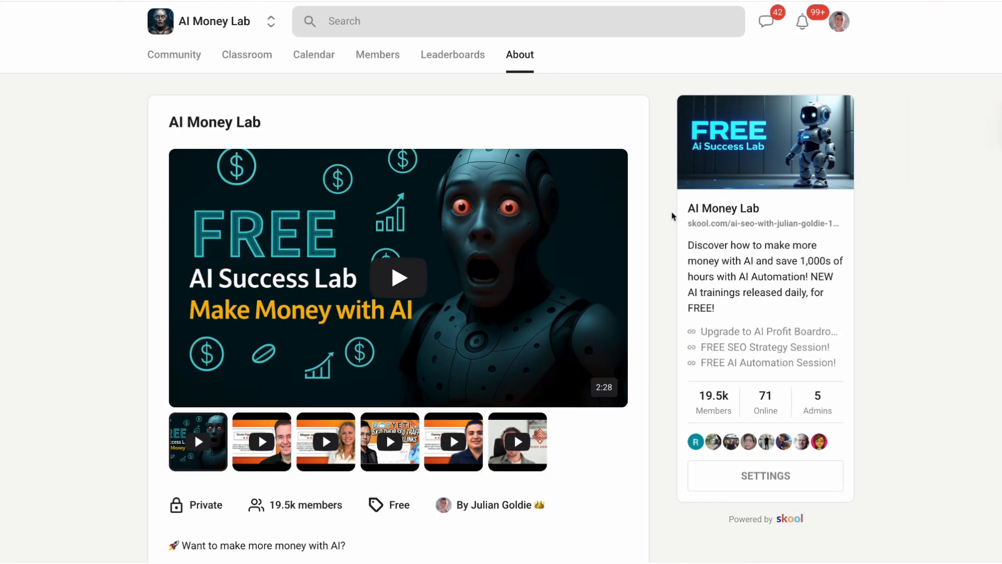
mouse_move(247, 54)
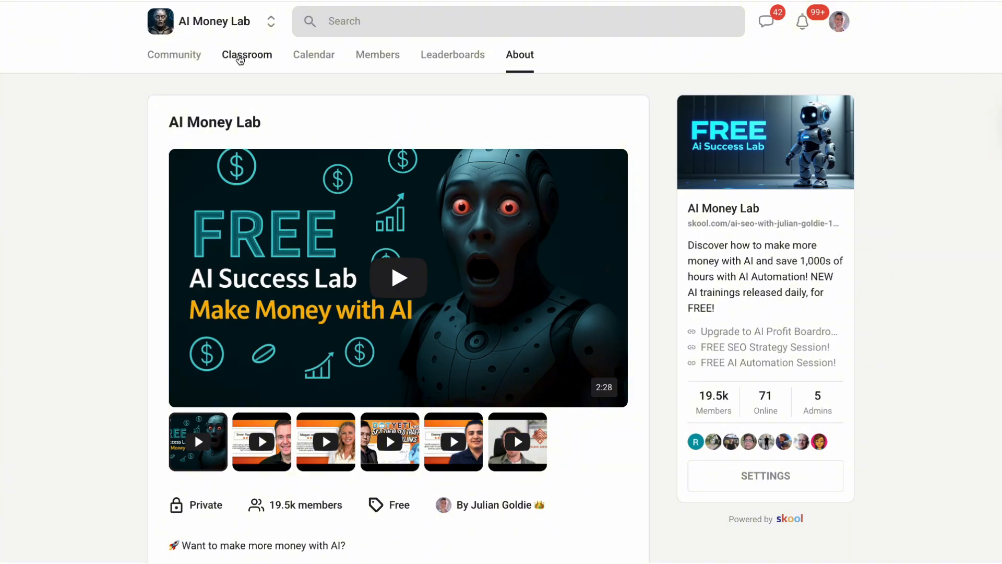
View the AI AVATAR SIDE HUSTLE and HeyGen N8N Automation lessons, then return to the course grid
click(174, 54)
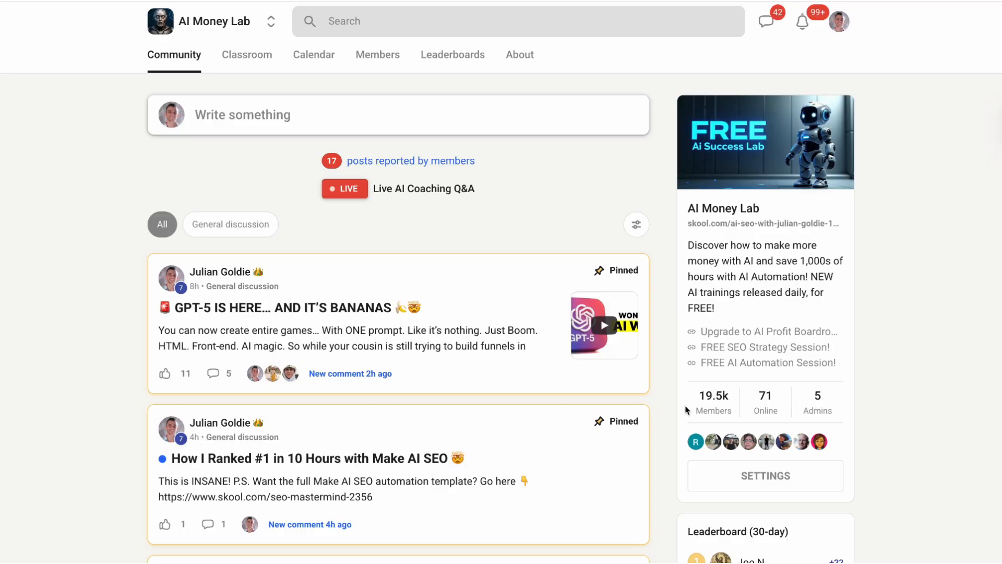
click(247, 55)
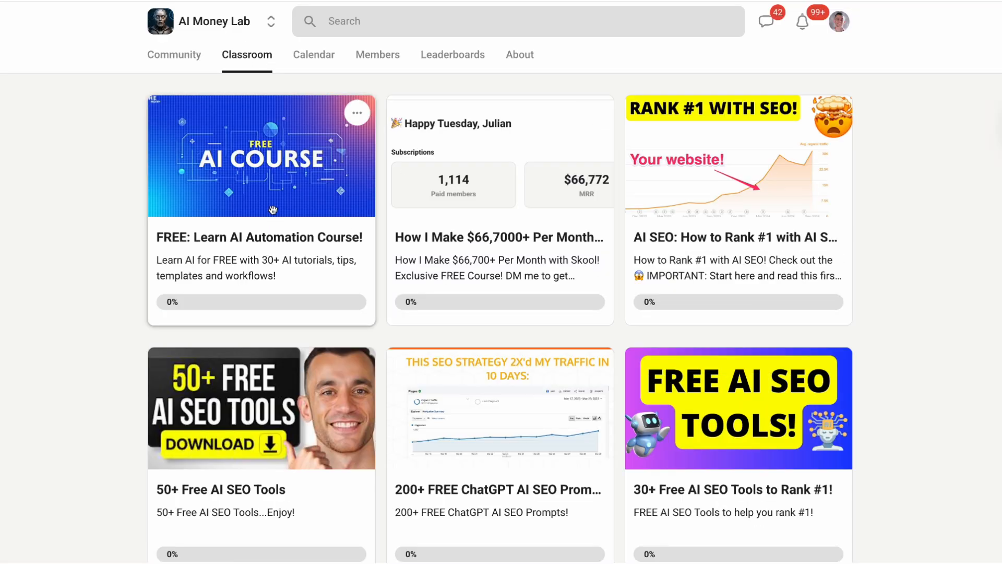
mouse_move(263, 205)
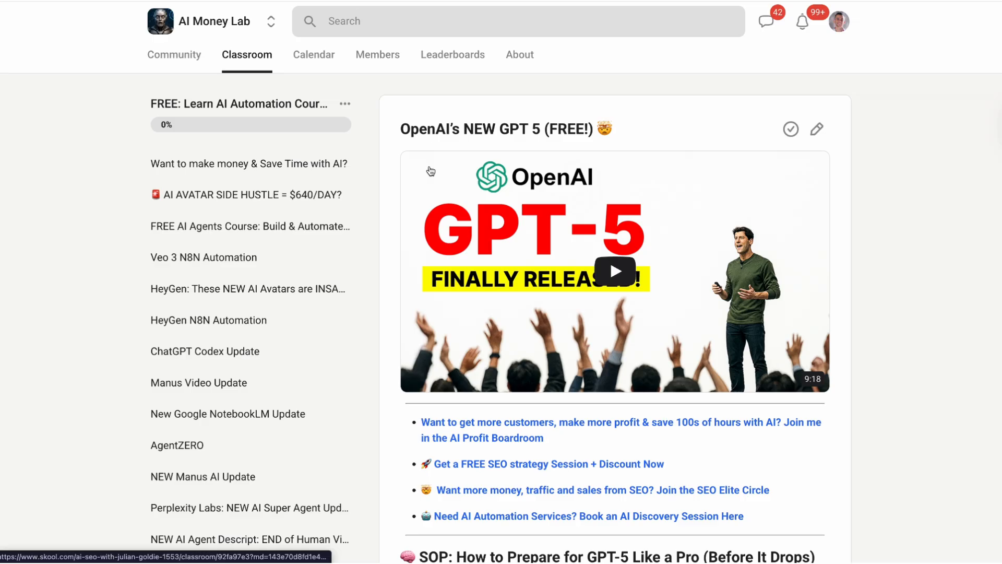
click(248, 195)
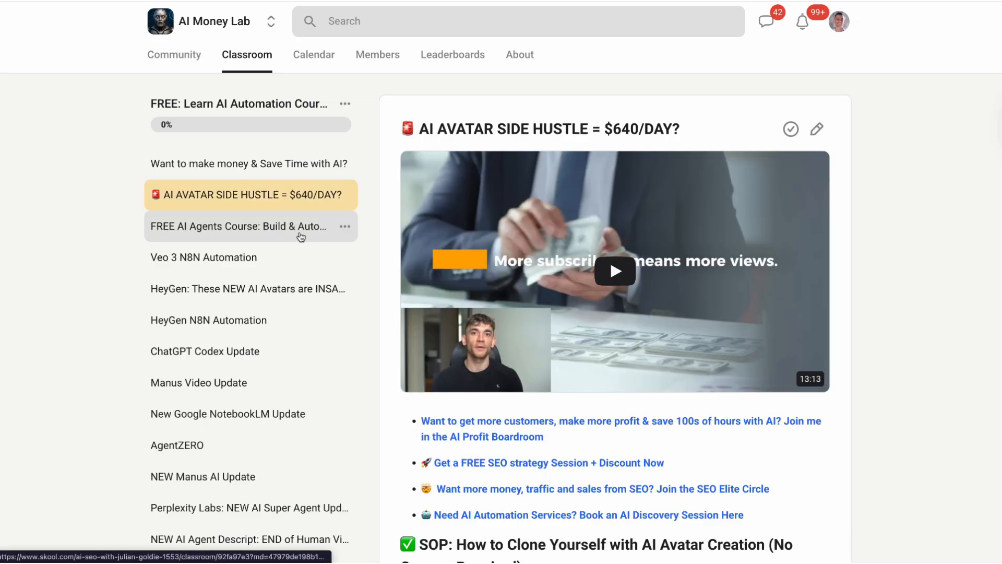
scroll(down, 3)
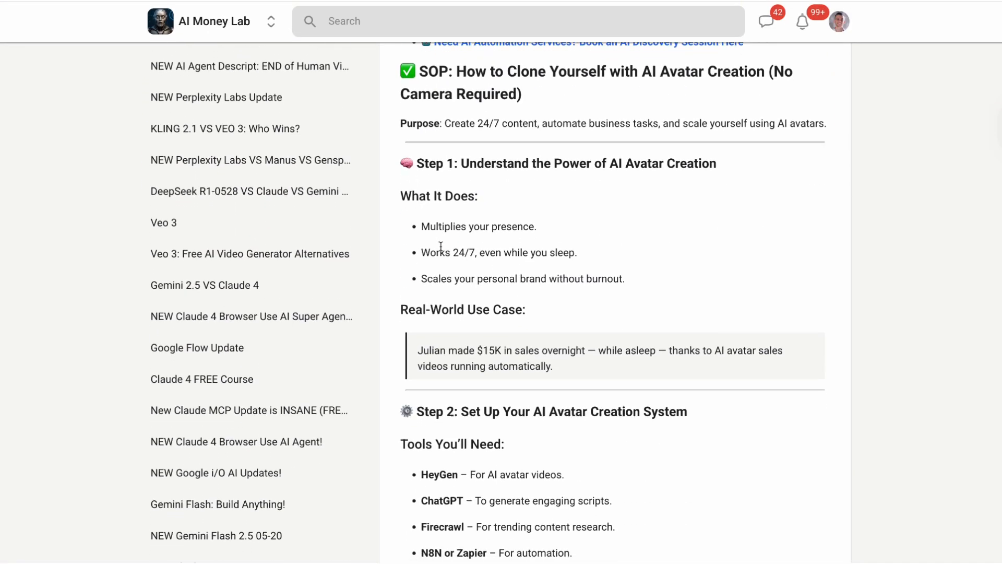
scroll(up, 3)
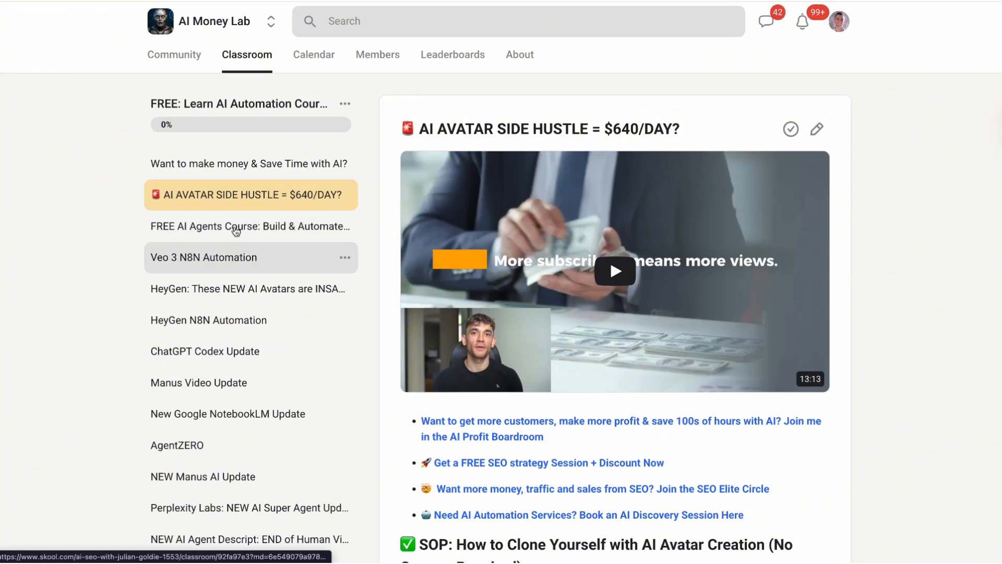
scroll(down, 3)
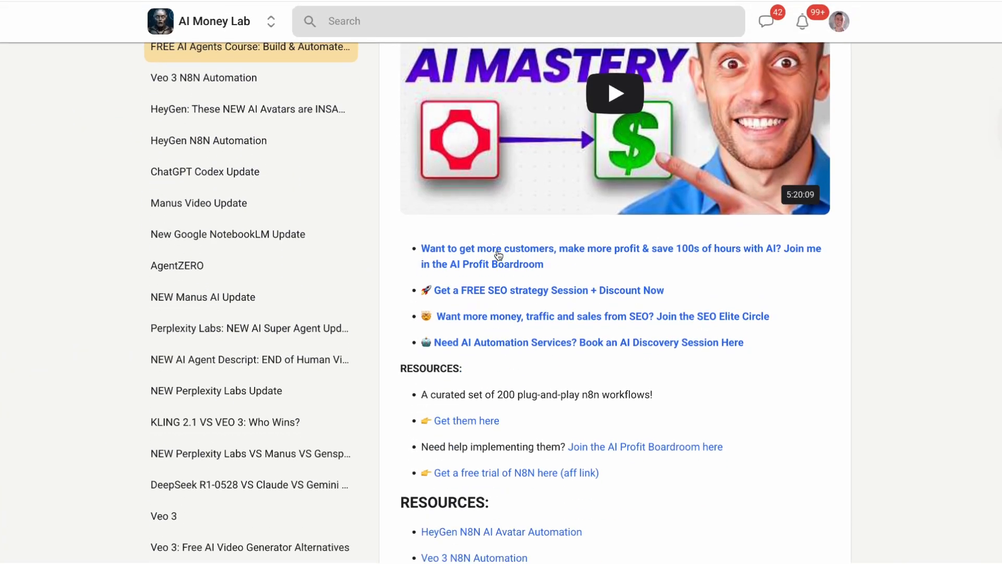
scroll(down, 3)
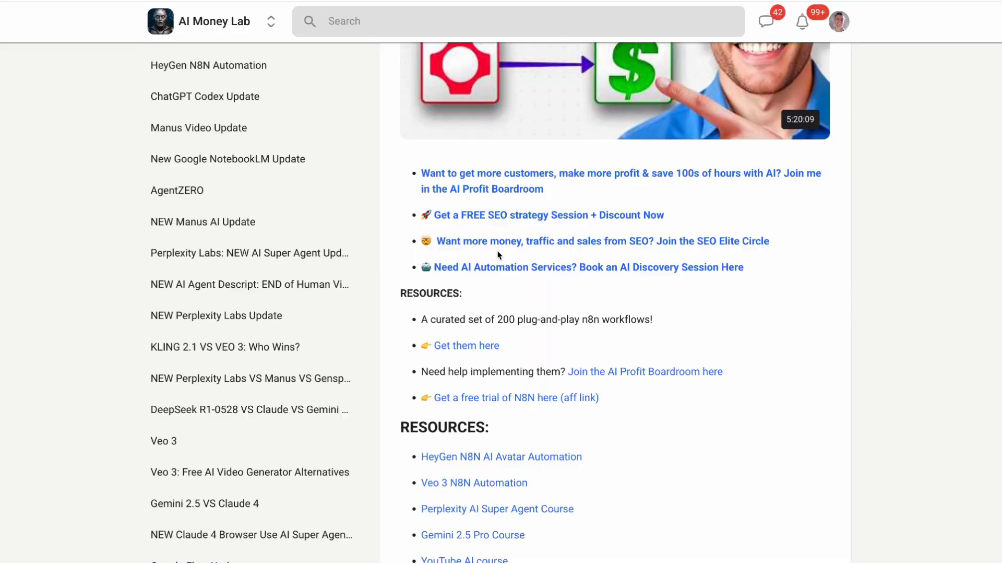
scroll(up, 3)
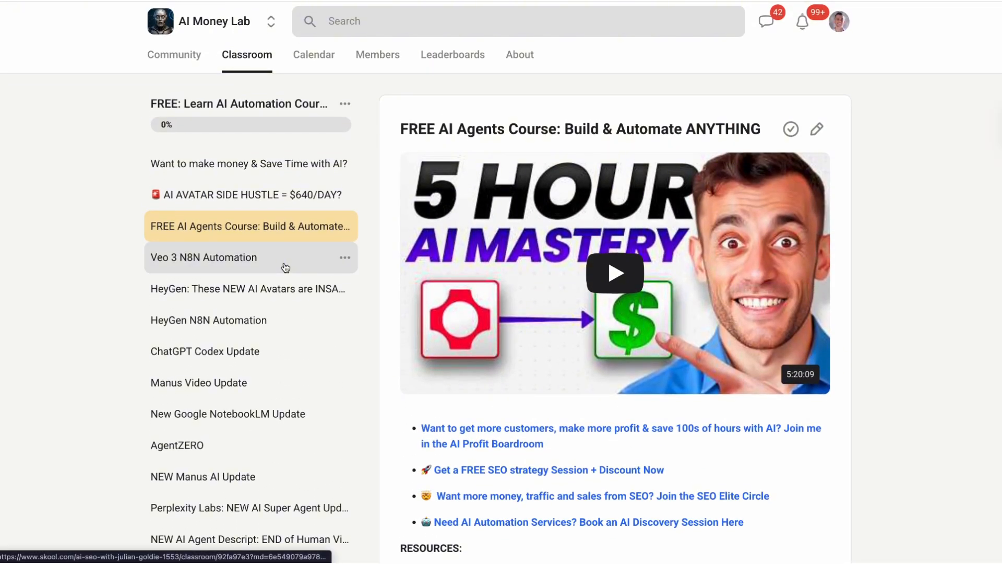
scroll(down, 3)
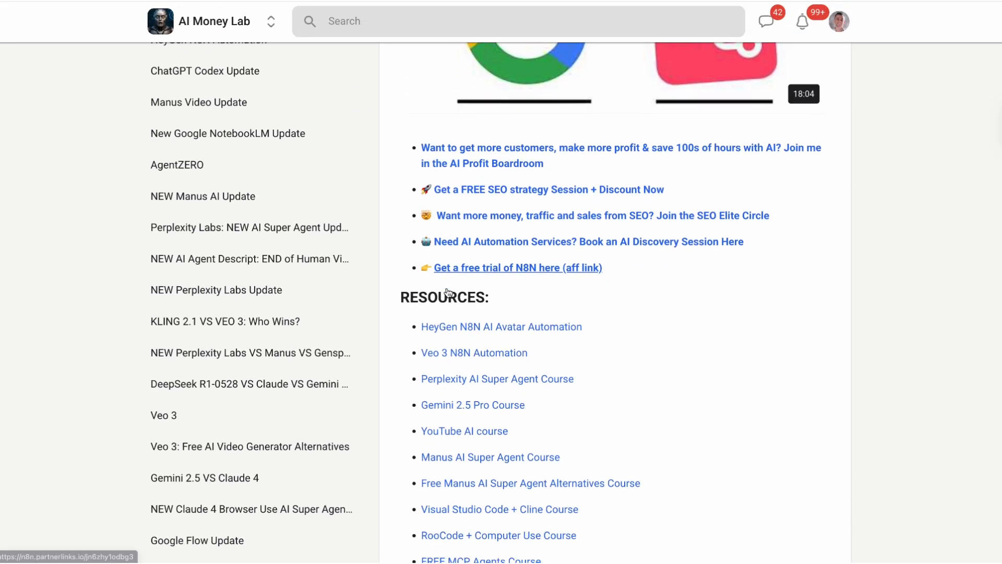
scroll(up, 3)
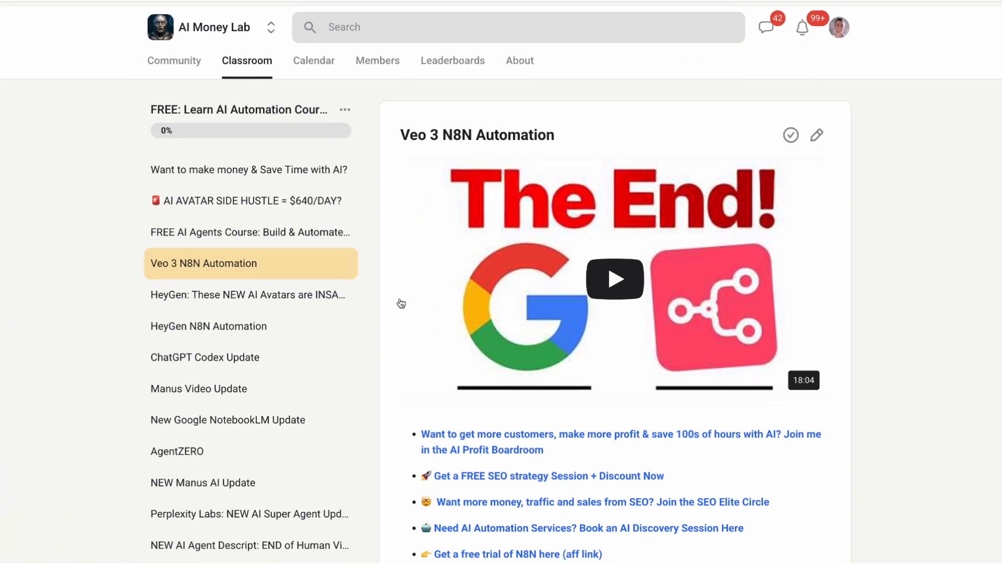
click(248, 295)
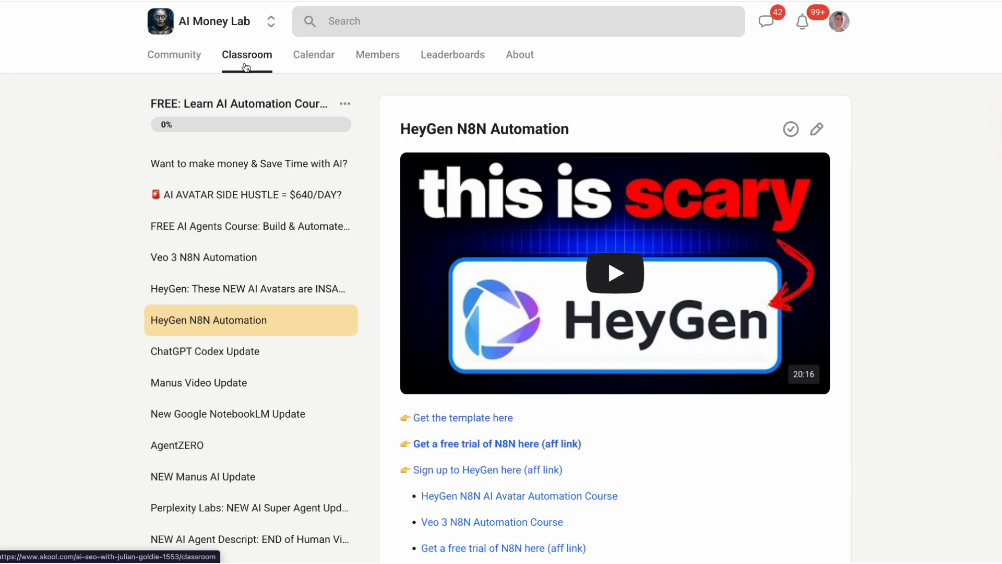
click(247, 55)
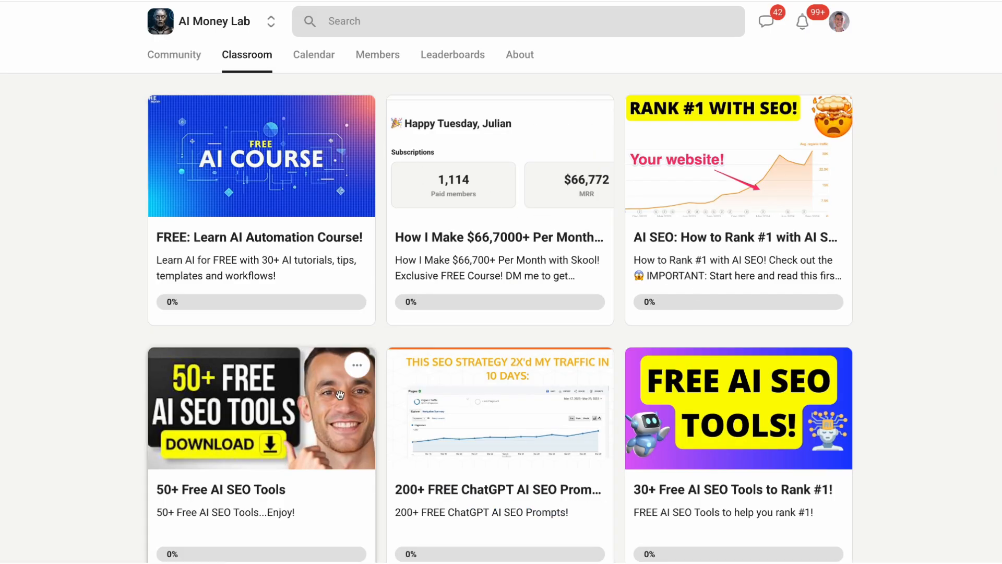
View the Free Content Humanizer and Free AI SEO Content Tool lessons, then go to the Community feed
click(261, 407)
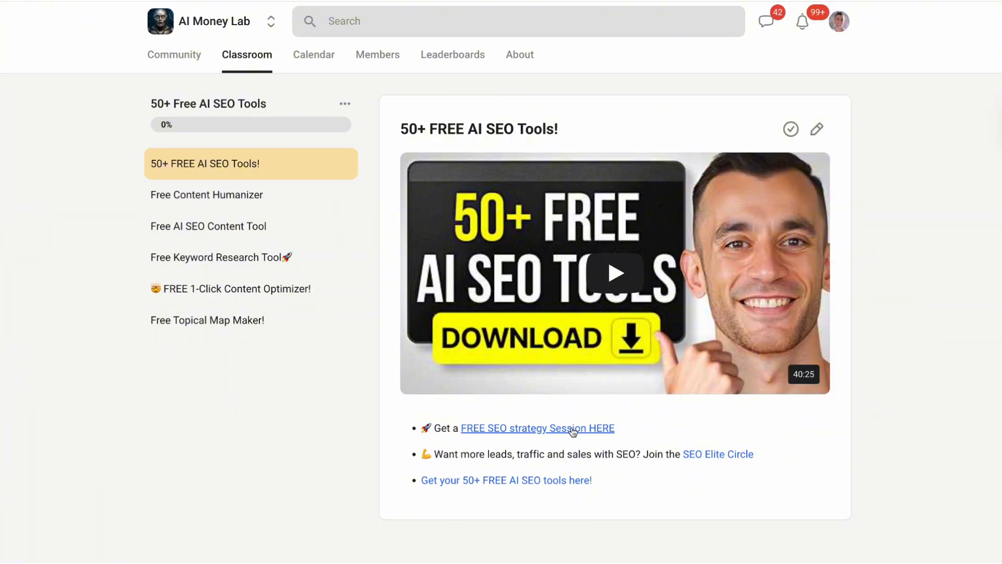
mouse_move(308, 34)
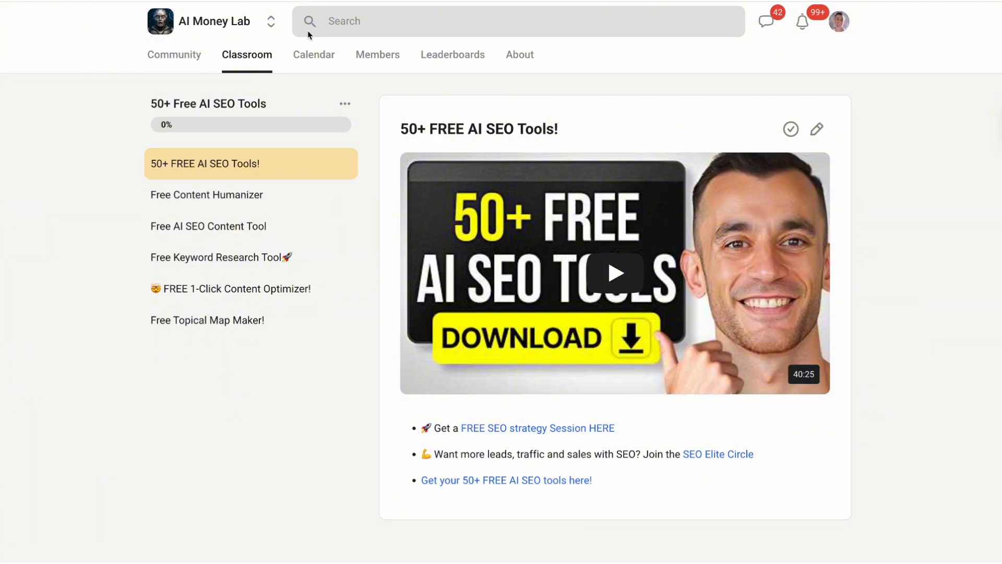
click(207, 195)
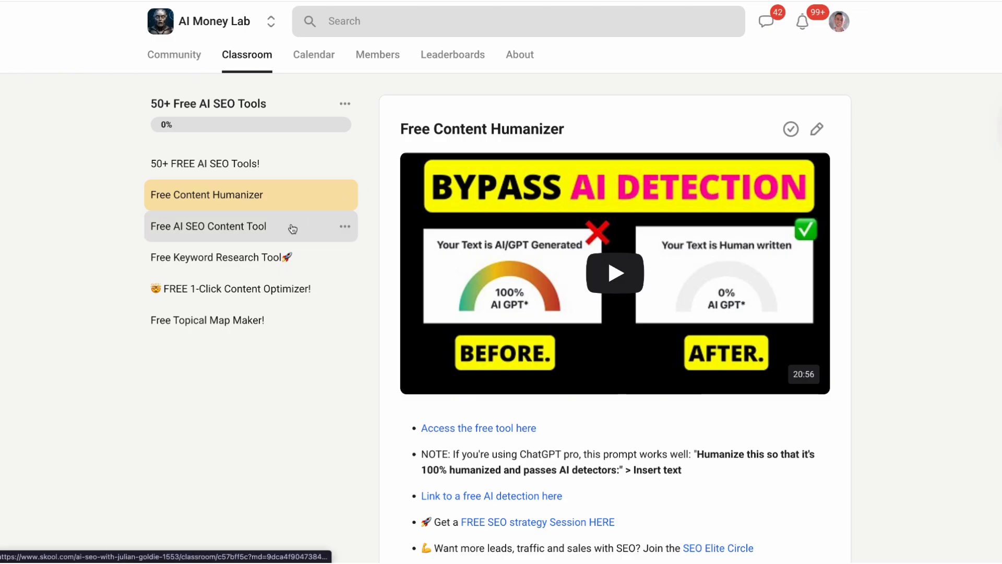
click(208, 226)
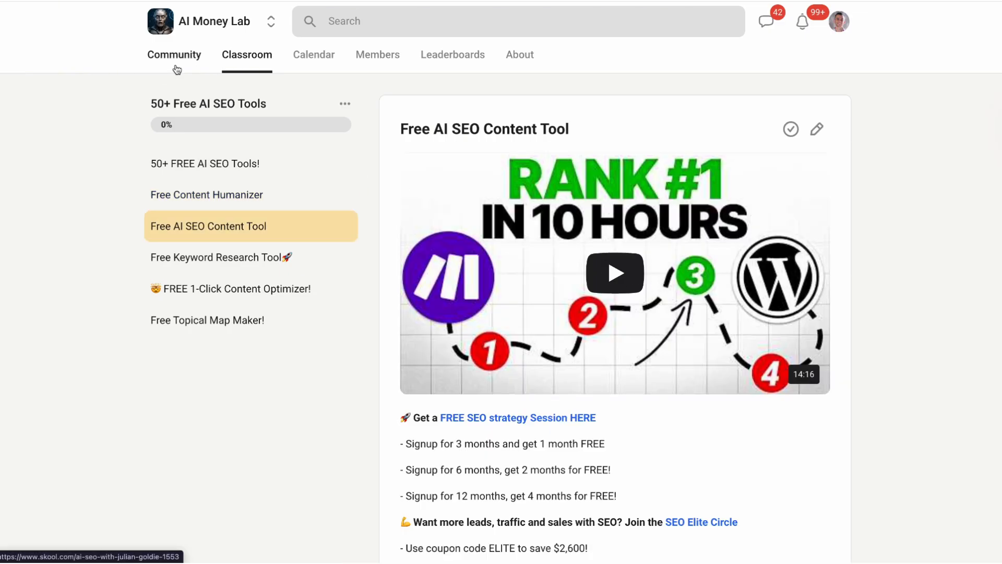
click(174, 54)
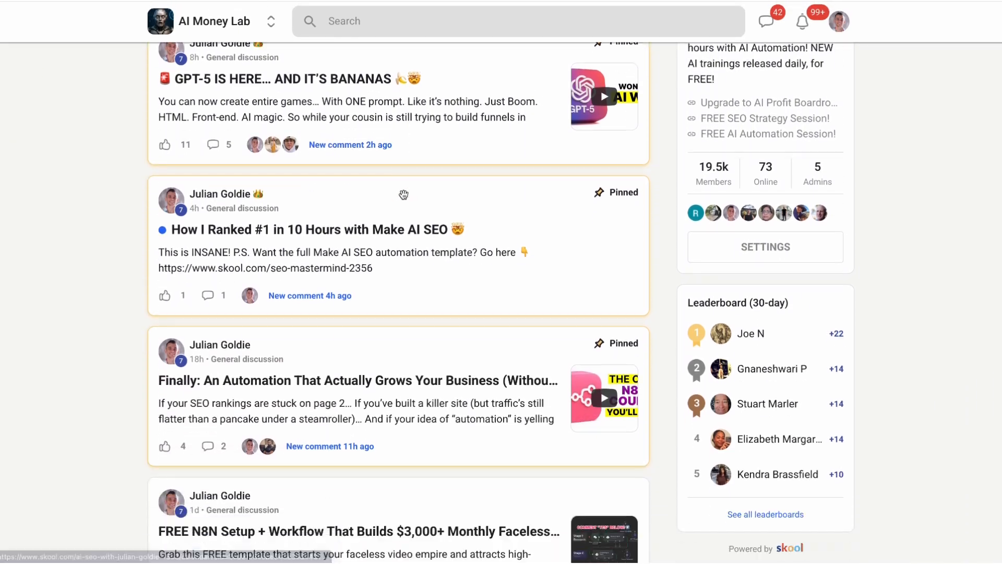
Scroll the AI Money Lab feed down and back up, then show the 19.5k-member list
scroll(down, 3)
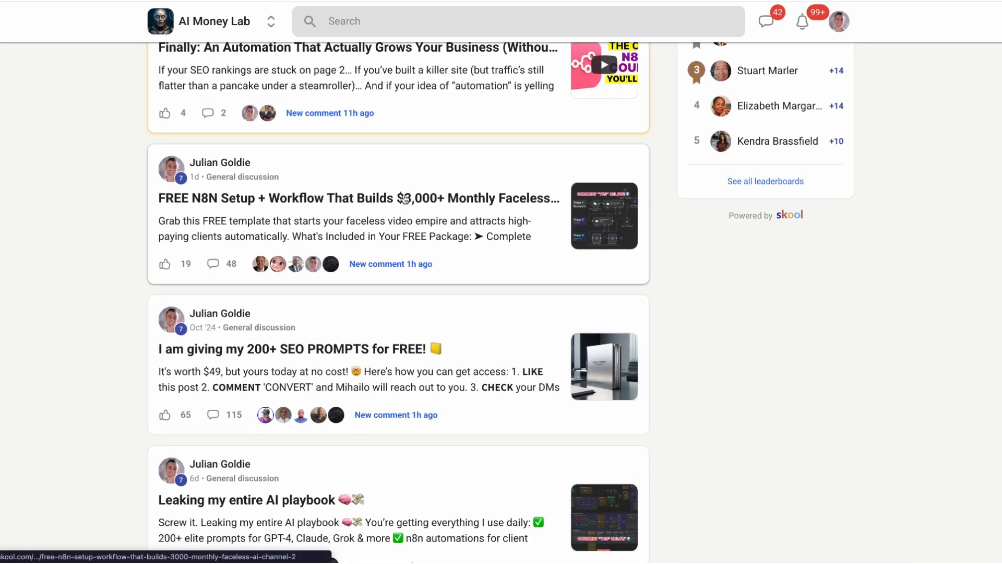
scroll(down, 3)
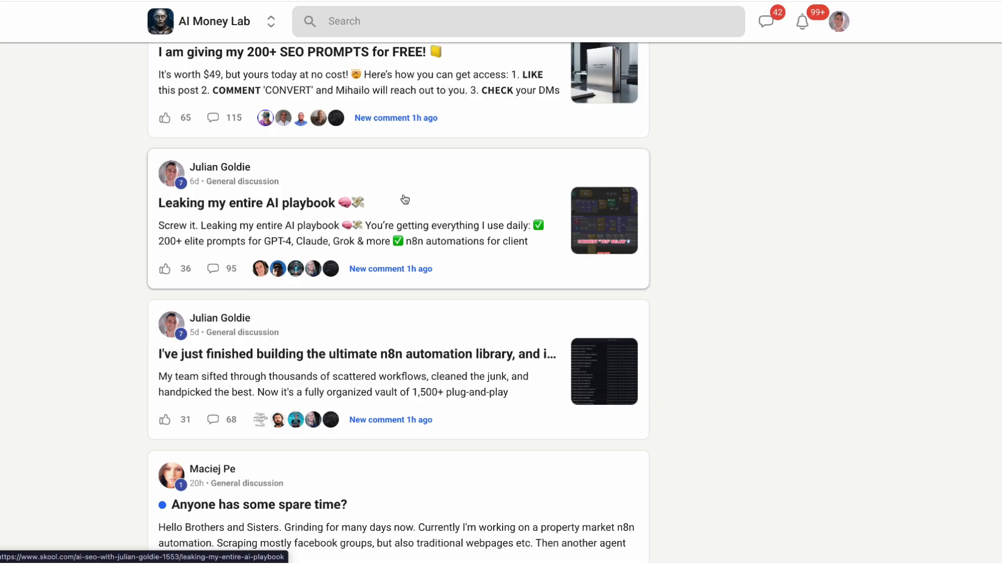
scroll(down, 3)
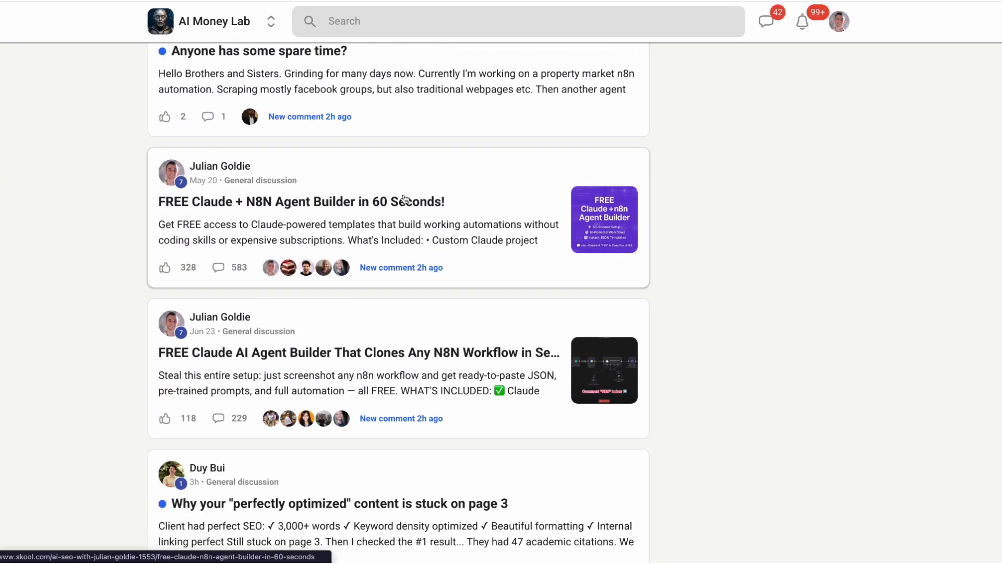
scroll(down, 3)
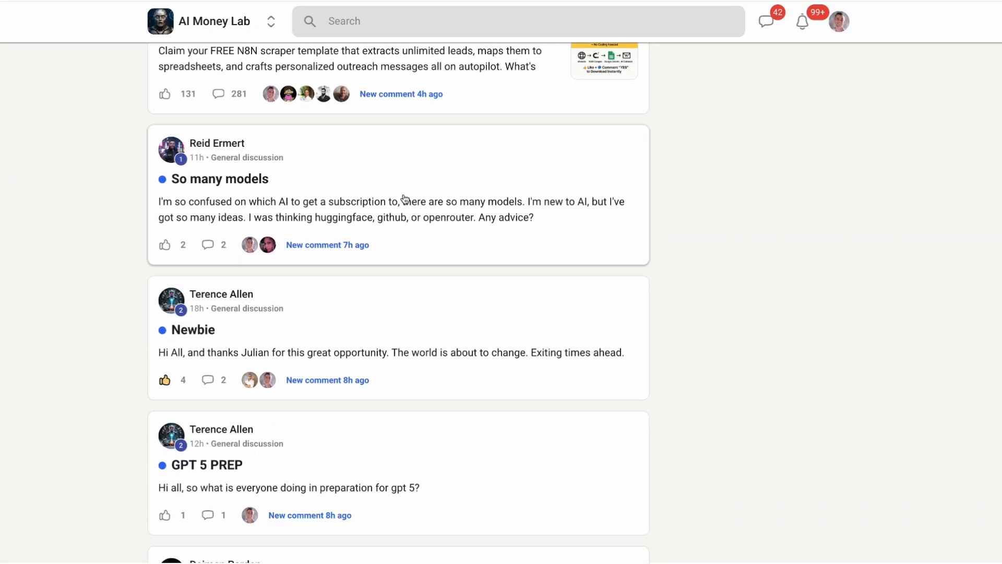
scroll(up, 3)
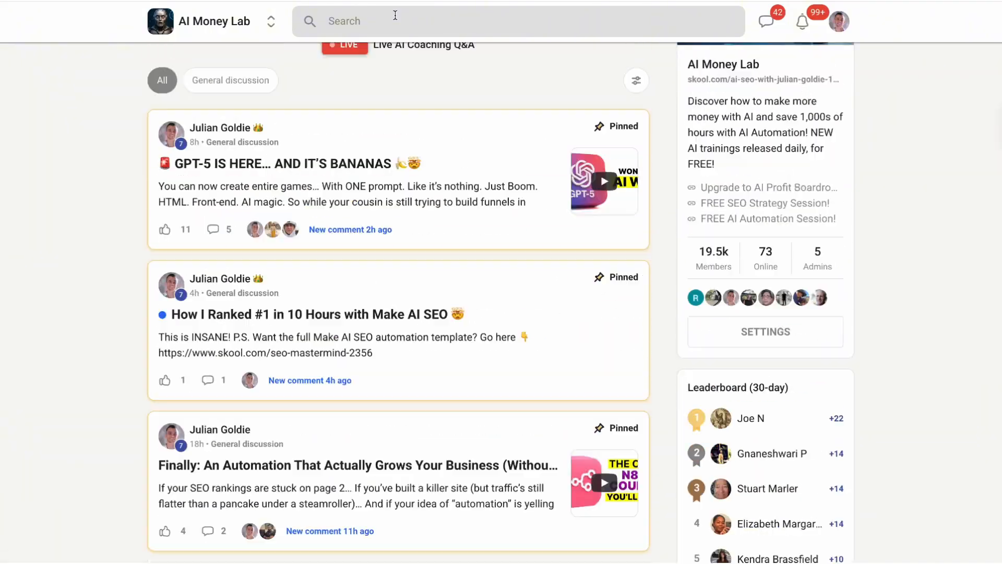
scroll(up, 3)
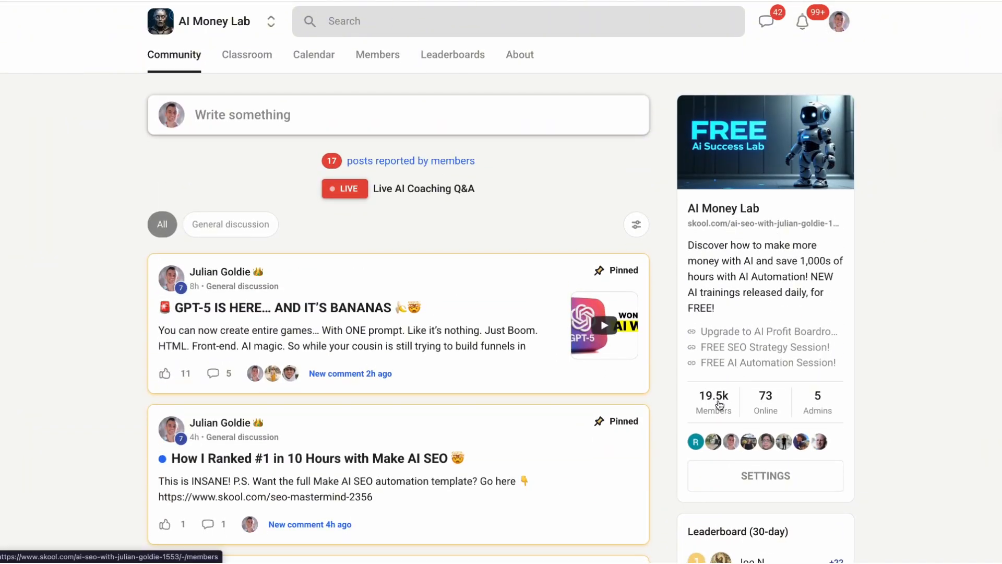
click(377, 55)
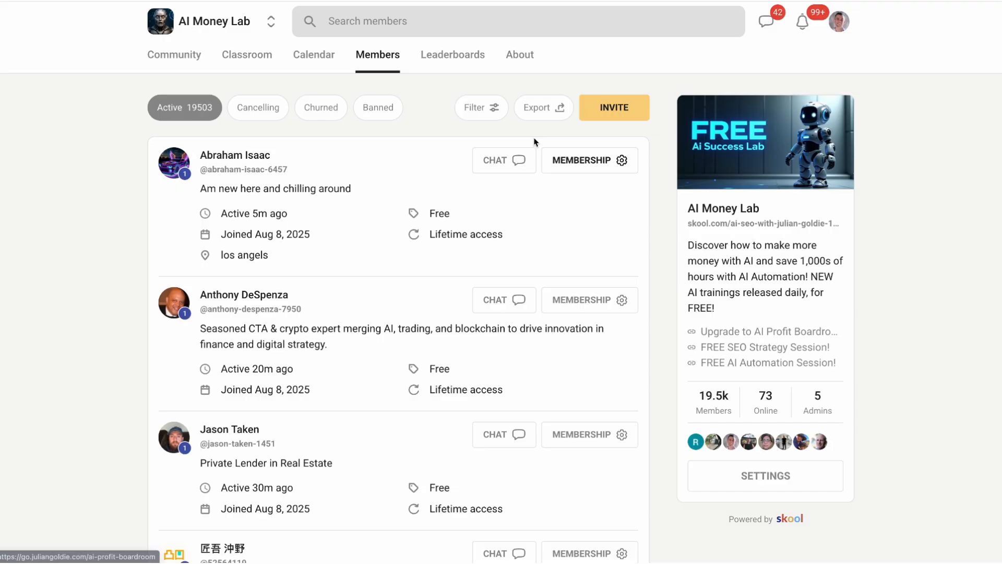
mouse_move(440, 81)
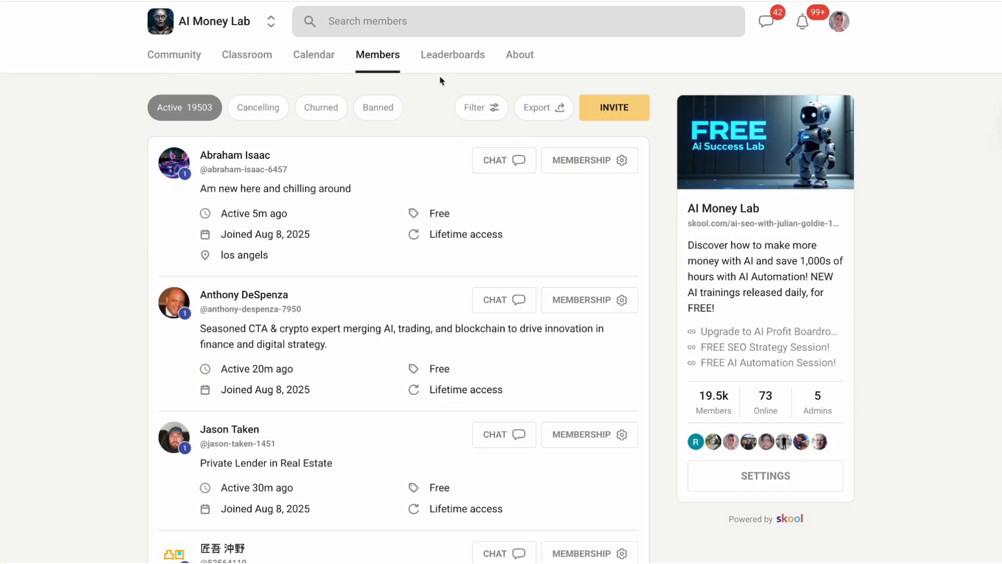
View the August 2025 live AI coaching calendar, then show the About page
click(313, 54)
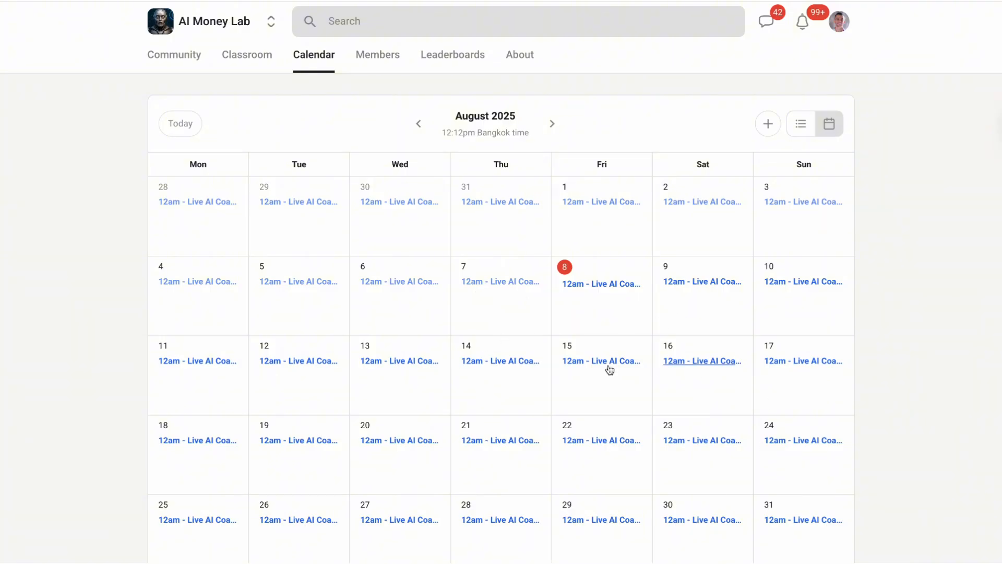
mouse_move(774, 386)
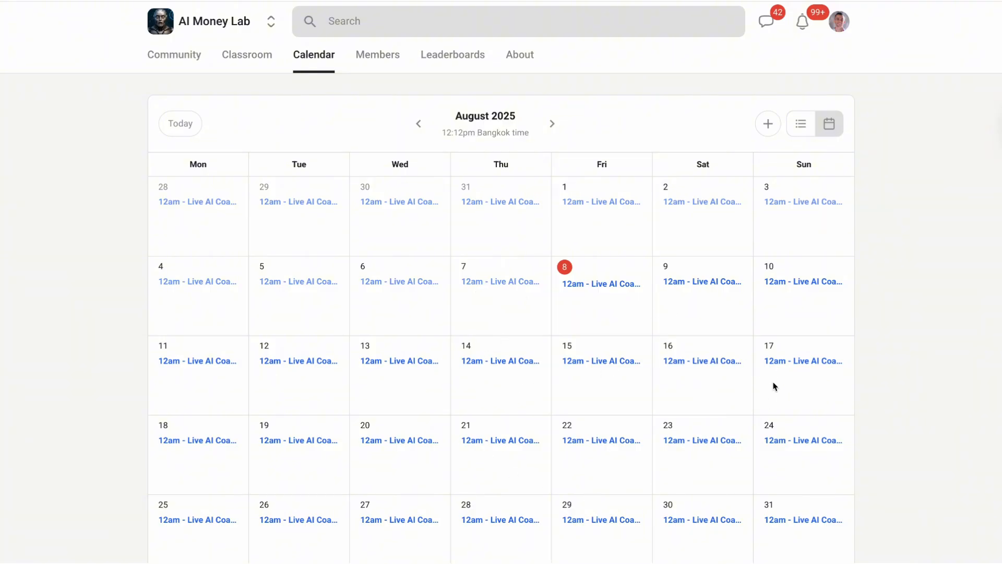
mouse_move(519, 54)
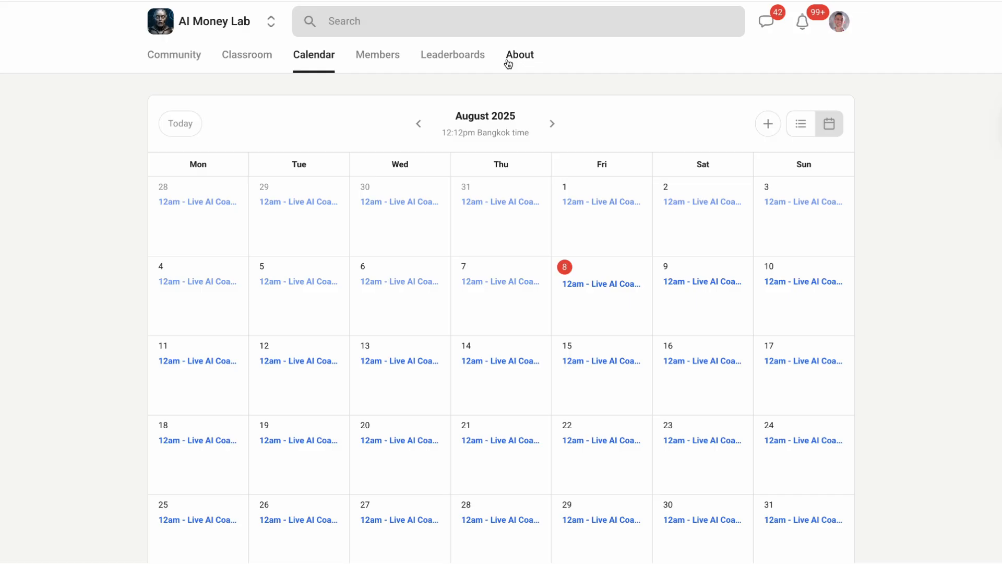
click(518, 55)
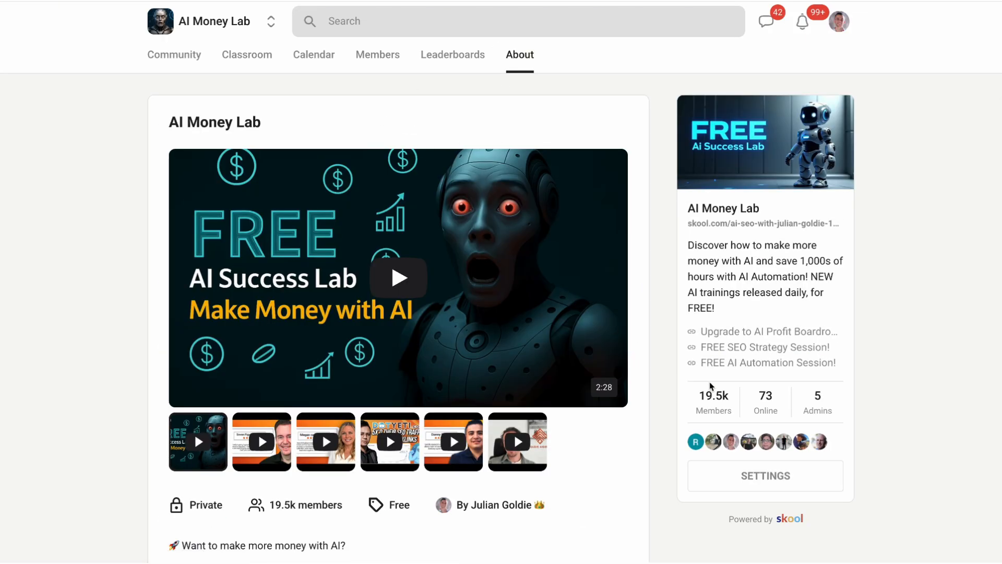
mouse_move(663, 471)
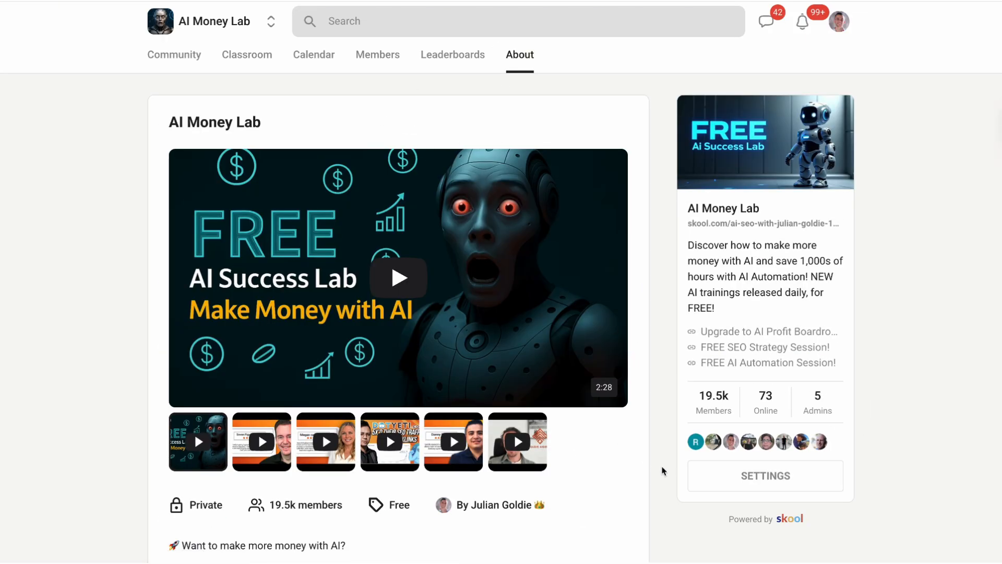